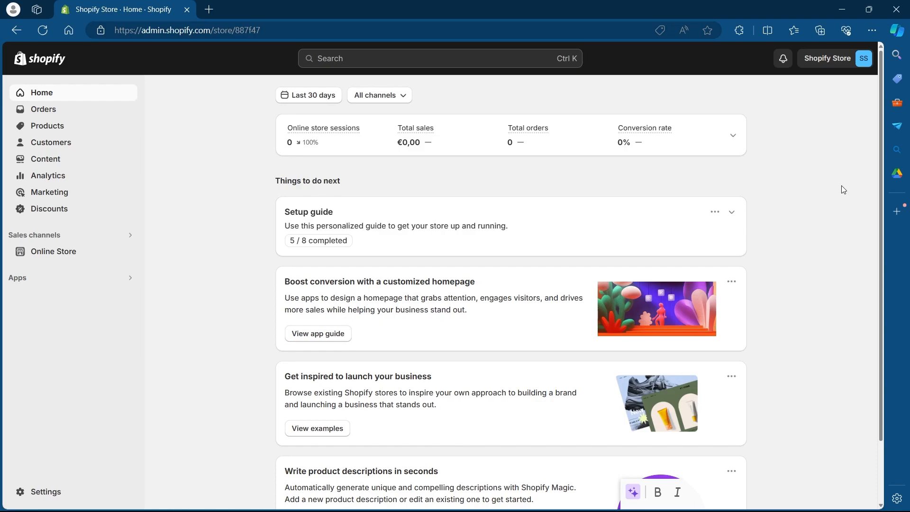
{"action": "mouse_move", "coordinate": [230, 245]}
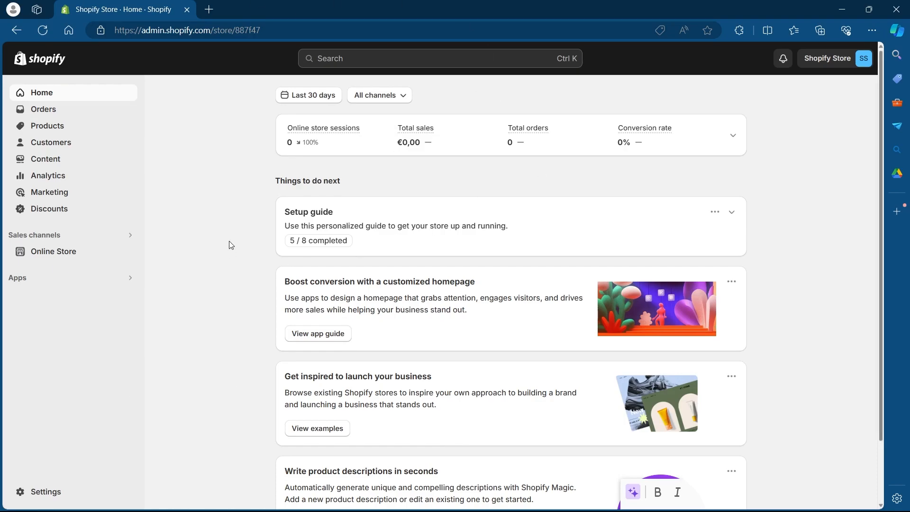
{"action": "mouse_move", "coordinate": [231, 243]}
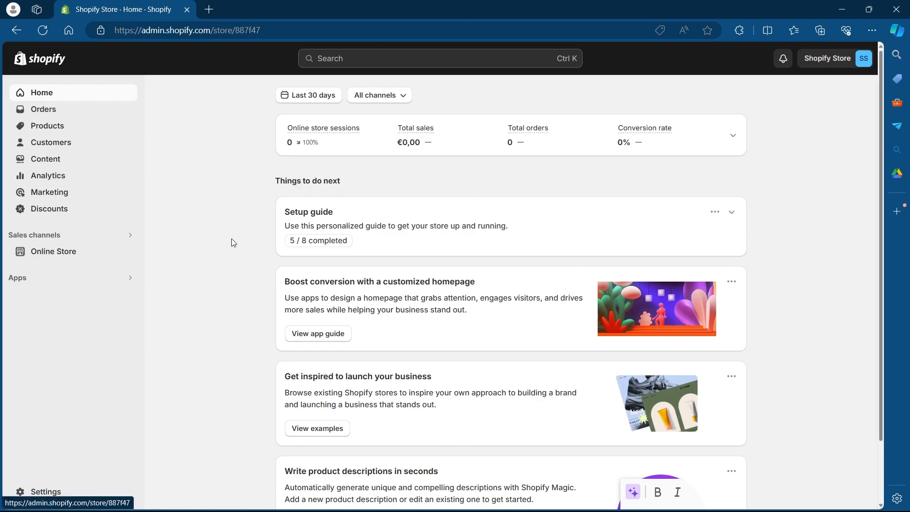
{"action": "mouse_move", "coordinate": [211, 187]}
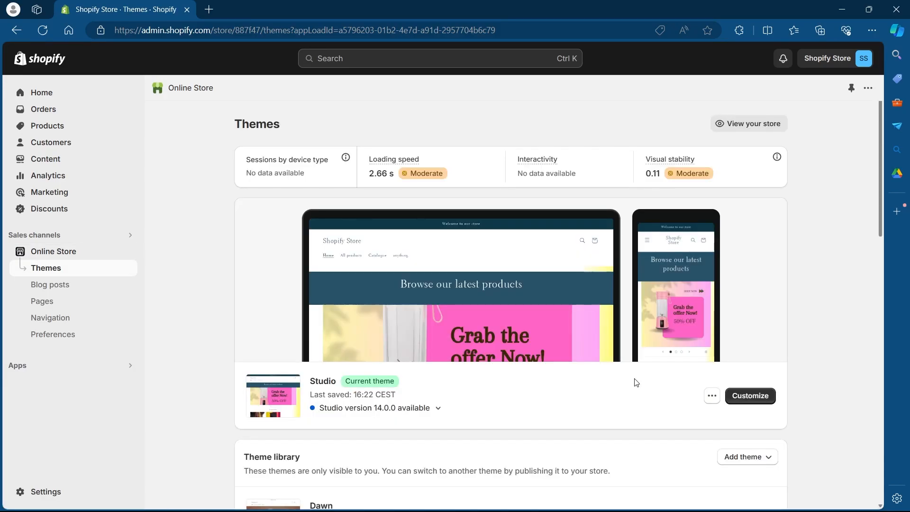
Duplicate the current Studio theme as a backup copy
{"action": "scroll", "scroll_direction": "down", "scroll_amount": 3}
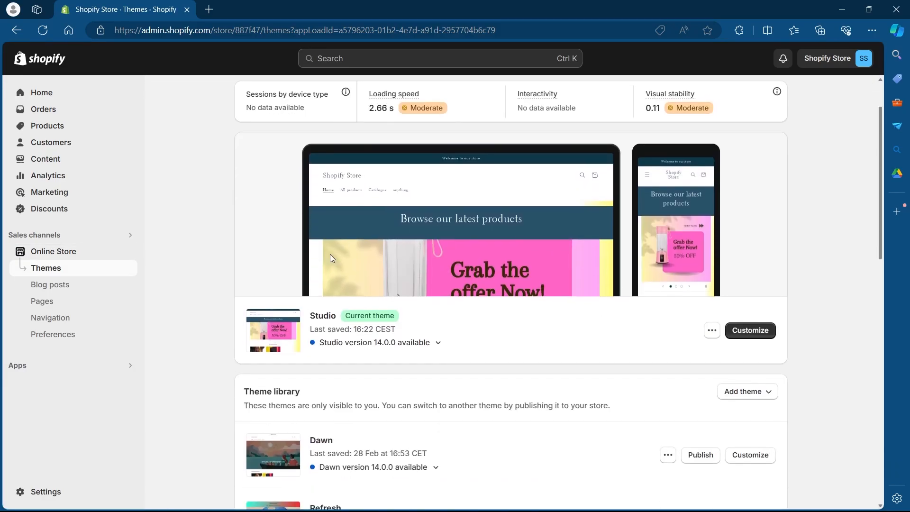
{"action": "mouse_move", "coordinate": [697, 338]}
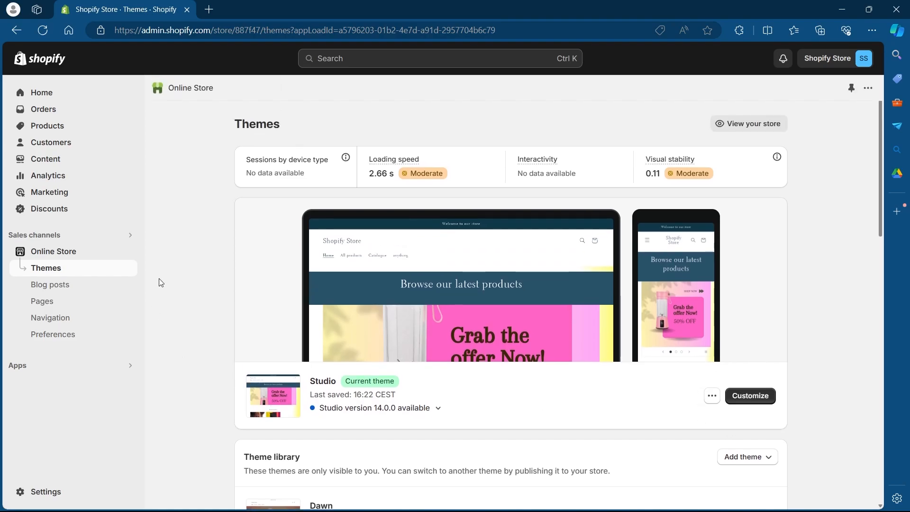
{"action": "scroll", "scroll_direction": "down", "scroll_amount": 3}
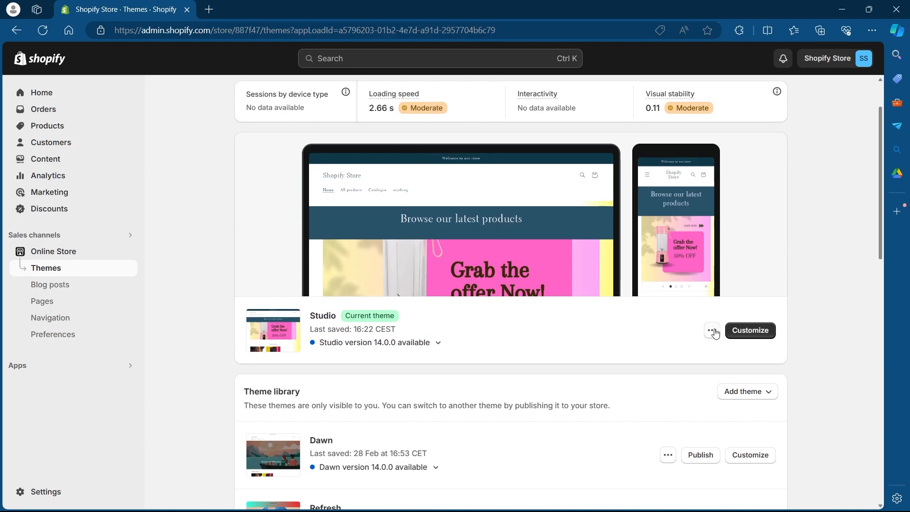
{"action": "left_click", "coordinate": [711, 331]}
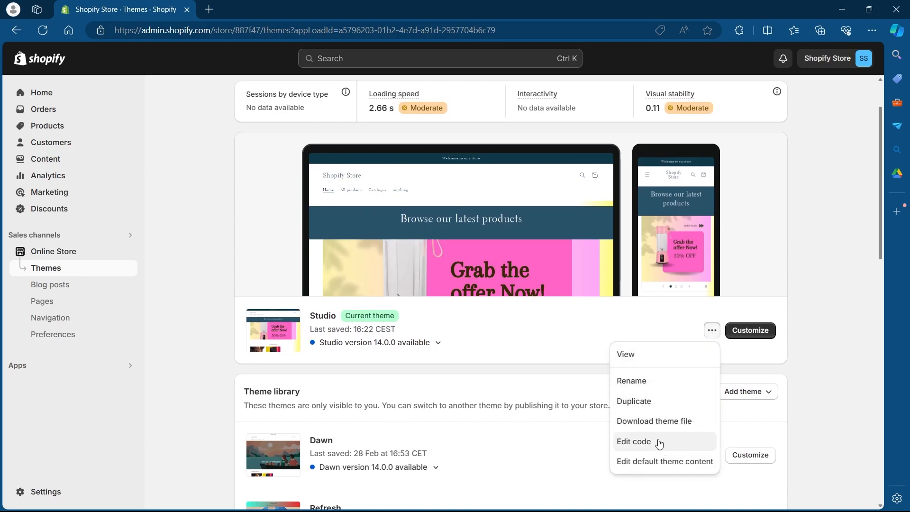
{"action": "left_click", "coordinate": [633, 402]}
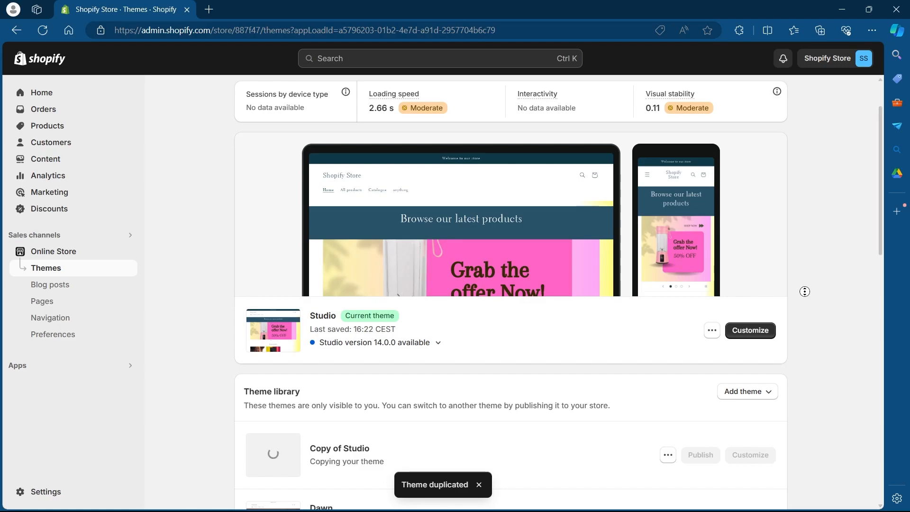
Scroll the theme library until Copy of Studio appears as Just added
{"action": "scroll", "scroll_direction": "down", "scroll_amount": 3}
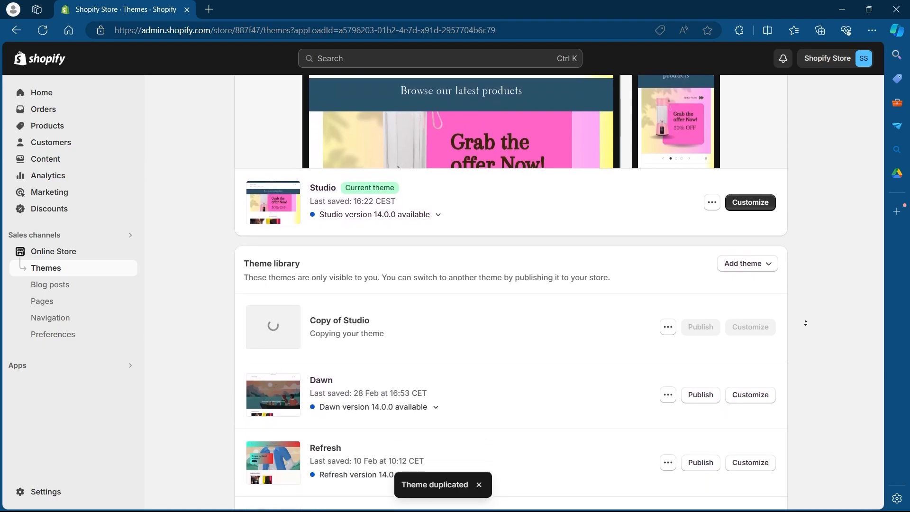
{"action": "scroll", "scroll_direction": "down", "scroll_amount": 3}
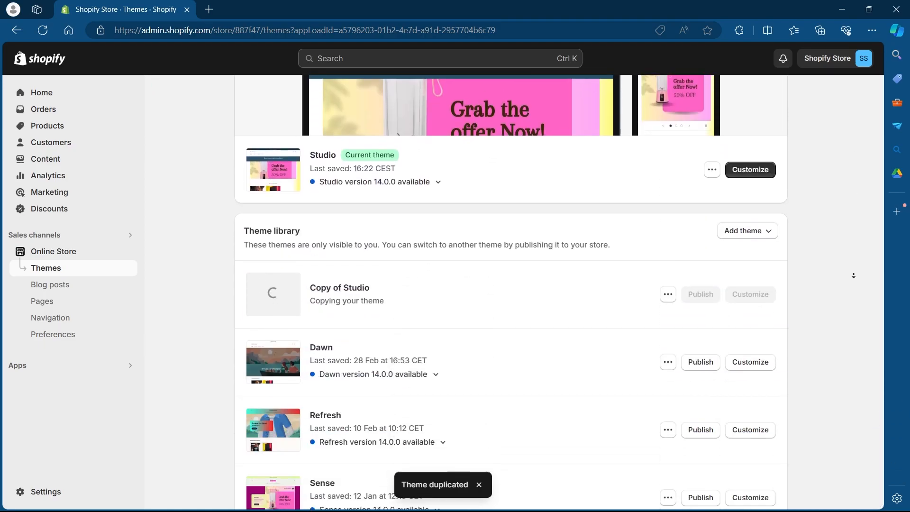
{"action": "scroll", "scroll_direction": "down", "scroll_amount": 3}
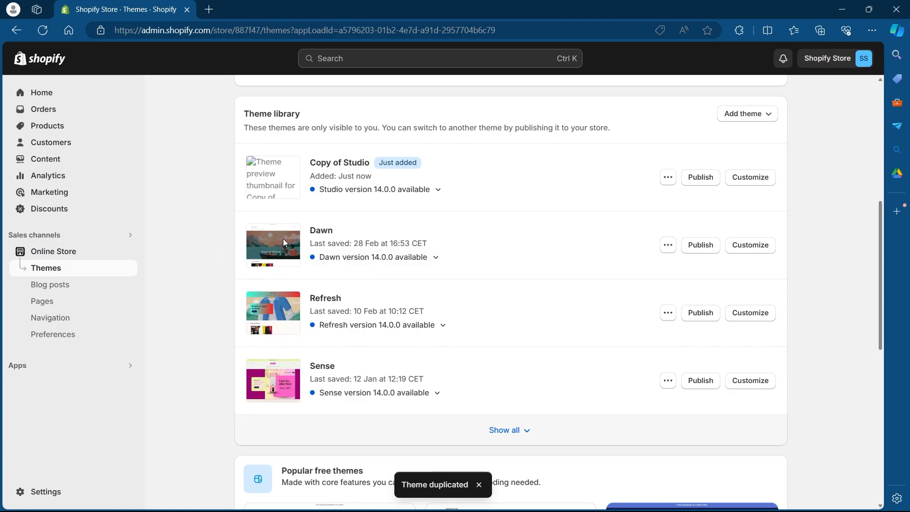
{"action": "scroll", "scroll_direction": "down", "scroll_amount": 3}
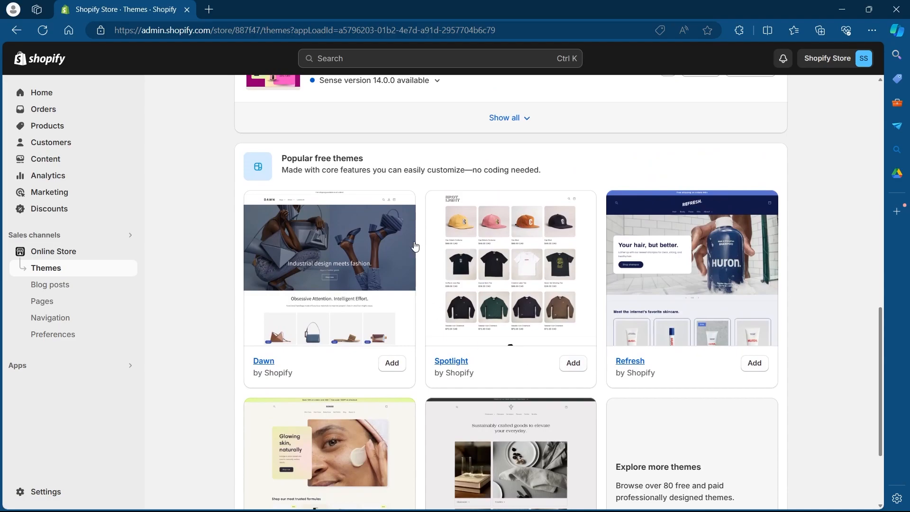
{"action": "scroll", "scroll_direction": "down", "scroll_amount": 3}
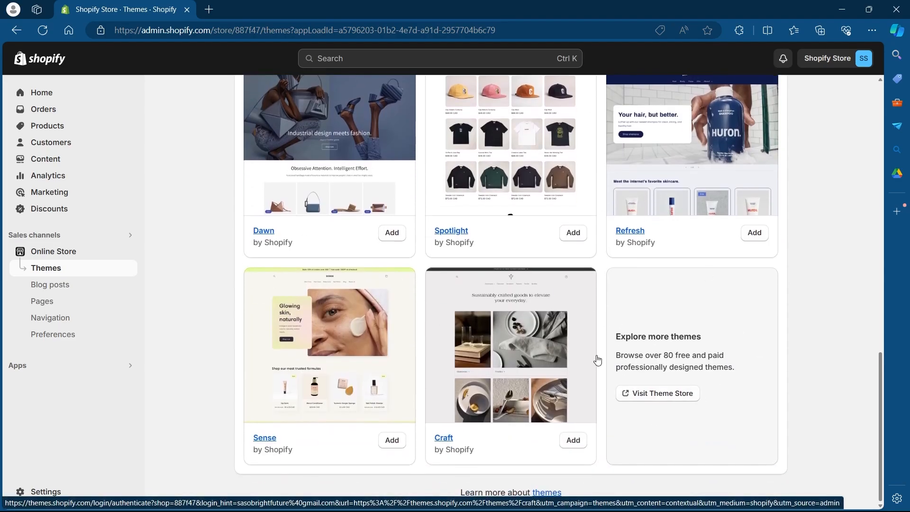
{"action": "left_click", "coordinate": [443, 438]}
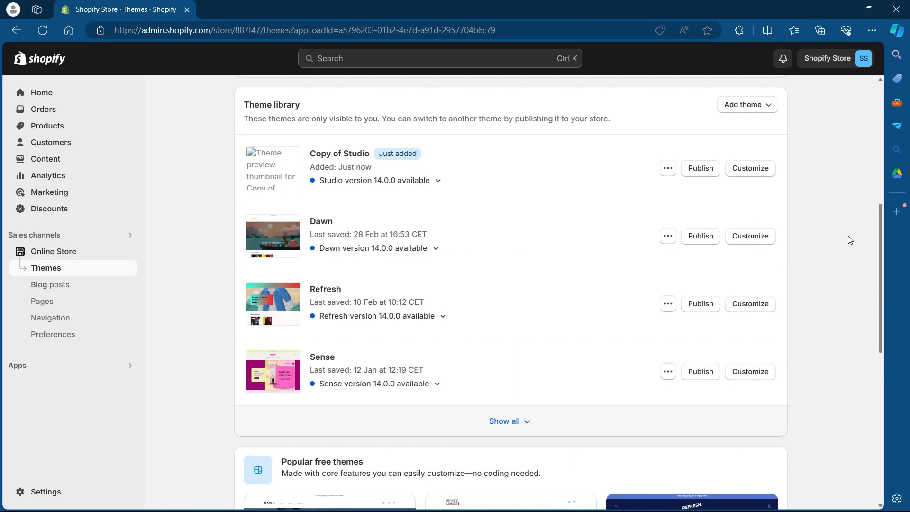
{"action": "mouse_move", "coordinate": [694, 313]}
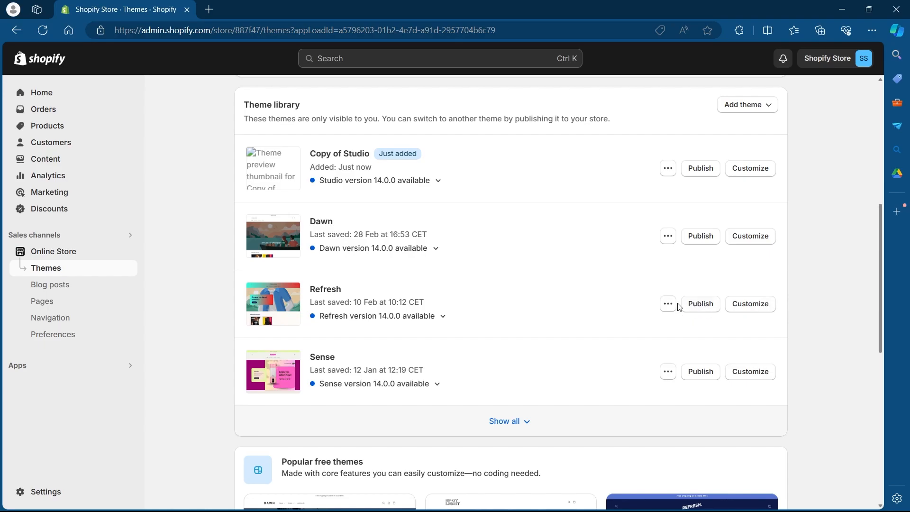
{"action": "mouse_move", "coordinate": [687, 363]}
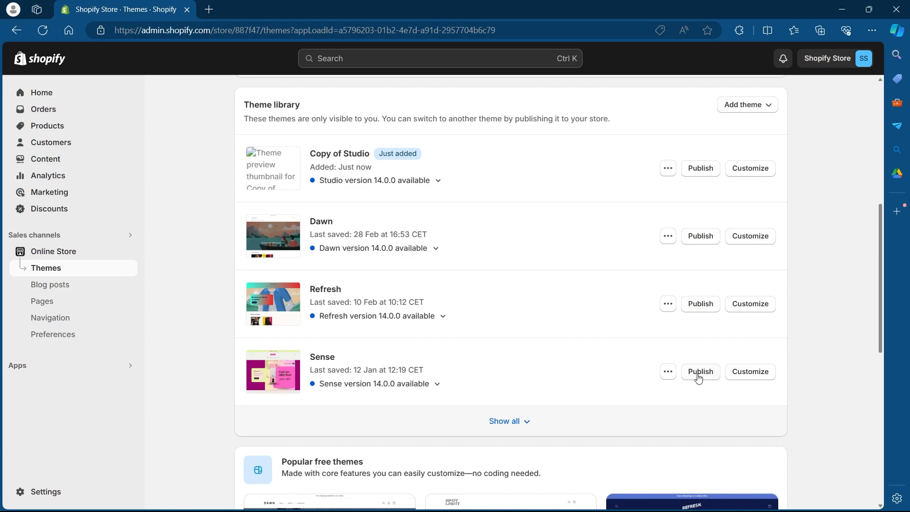
Publish the Sense theme and confirm it as the live store theme
{"action": "left_click", "coordinate": [700, 371]}
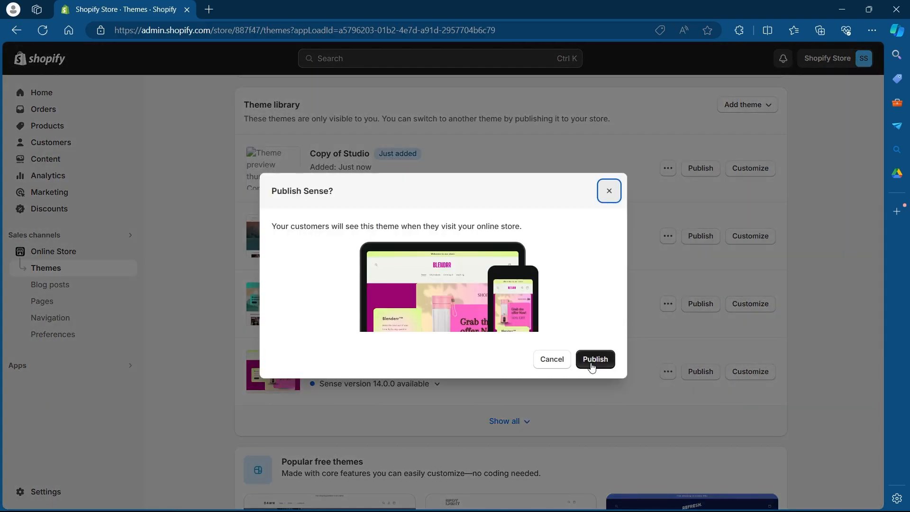
{"action": "left_click", "coordinate": [594, 359]}
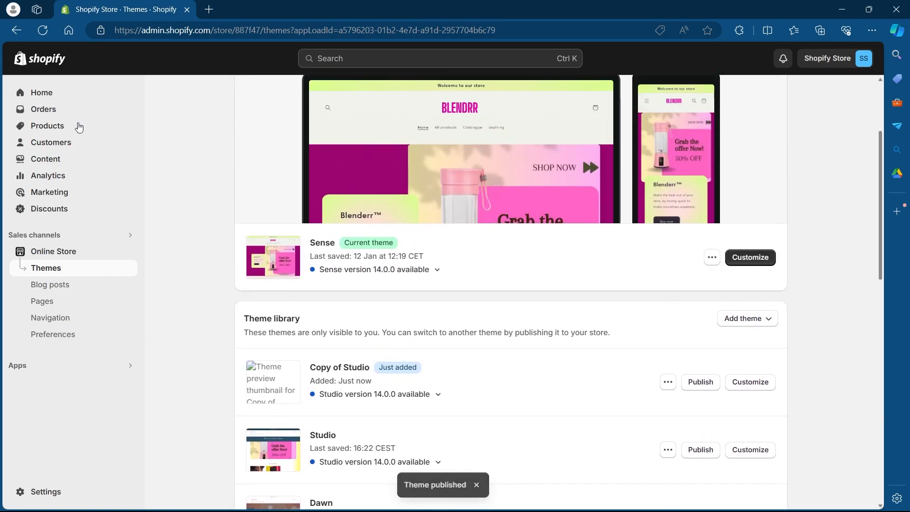
{"action": "mouse_move", "coordinate": [51, 142]}
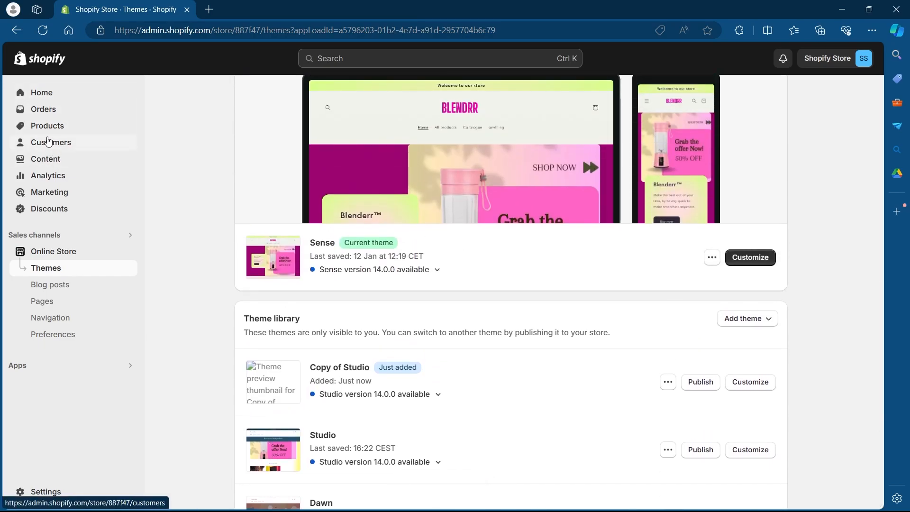
{"action": "mouse_move", "coordinate": [57, 143]}
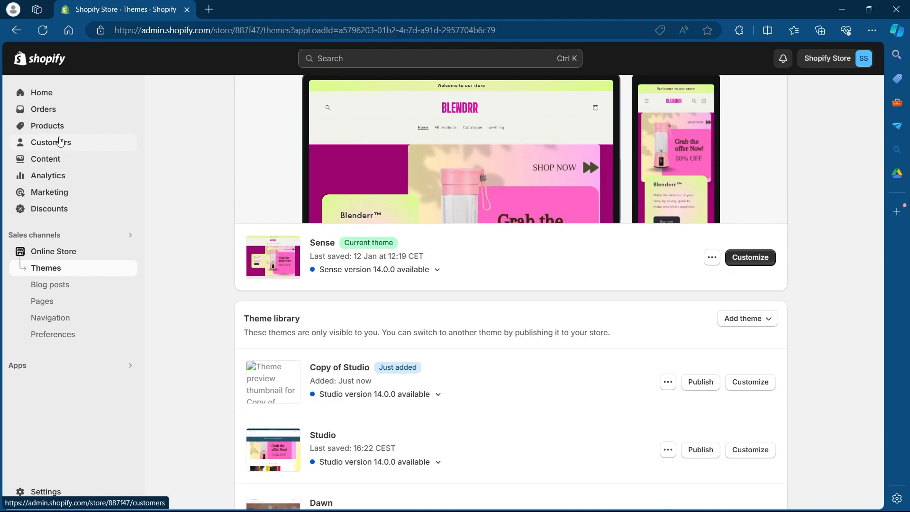
{"action": "mouse_move", "coordinate": [47, 125]}
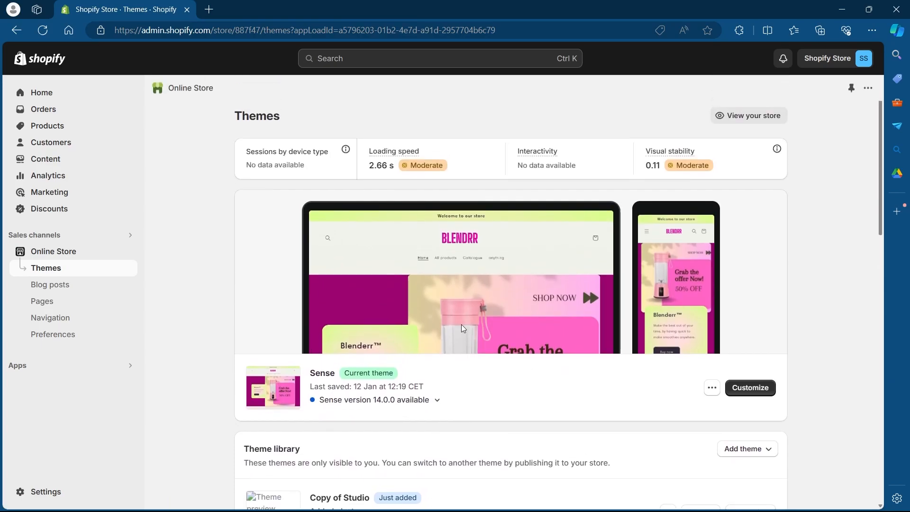
Open the current Sense theme in the theme editor via Customize
{"action": "scroll", "scroll_direction": "down", "scroll_amount": 3}
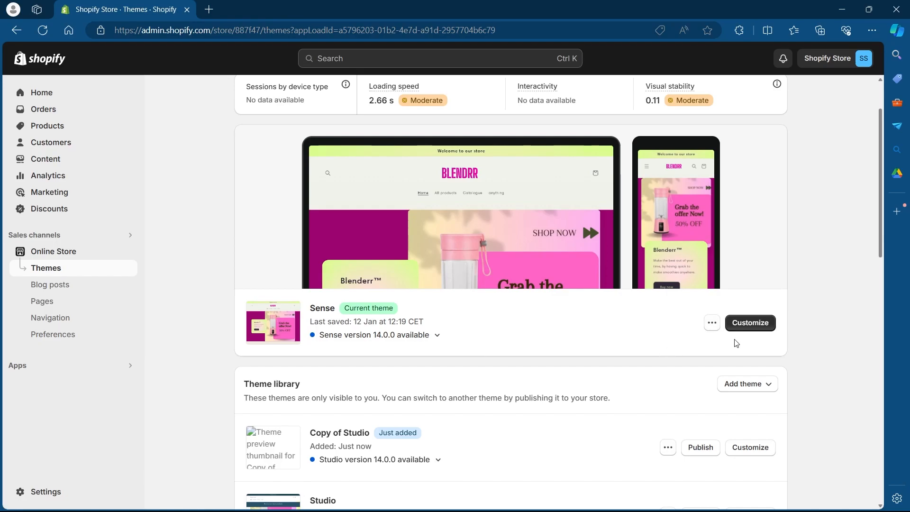
{"action": "left_click", "coordinate": [749, 323]}
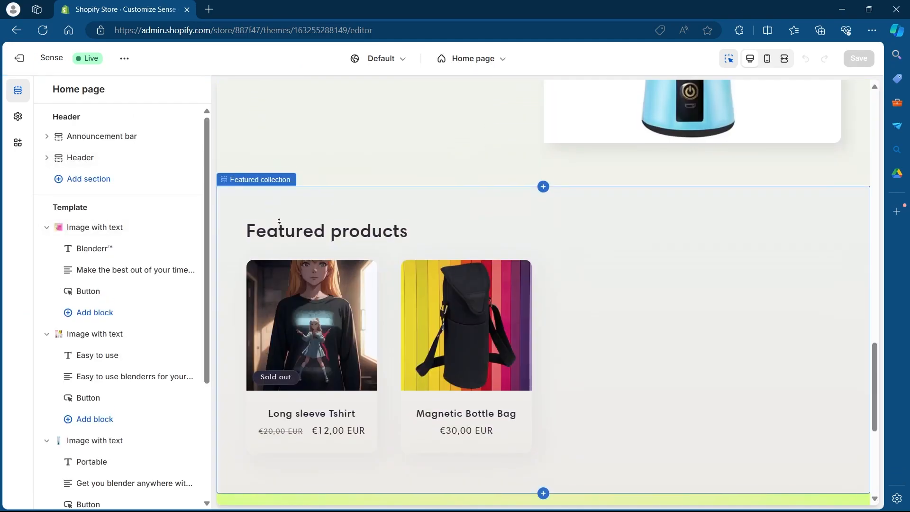
Scroll the Sense home page preview from hero banner to footer
{"action": "scroll", "scroll_direction": "down", "scroll_amount": 3}
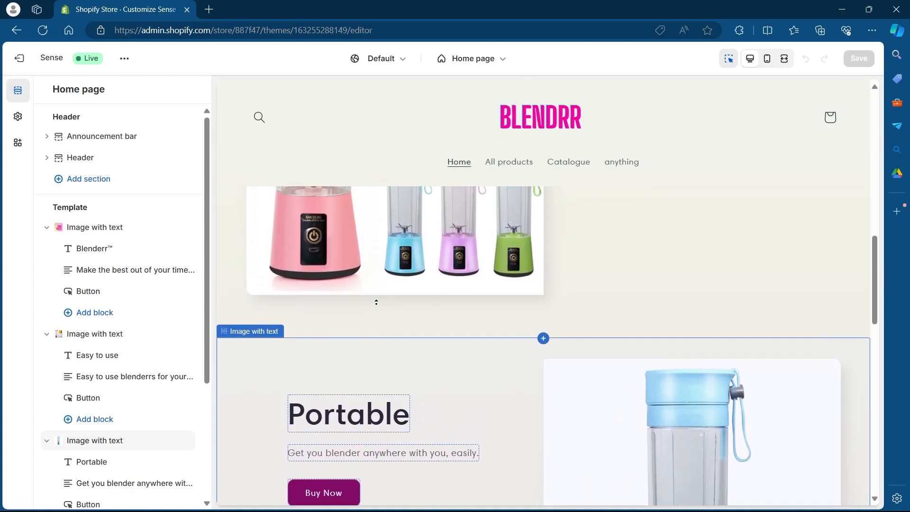
{"action": "scroll", "scroll_direction": "down", "scroll_amount": 3}
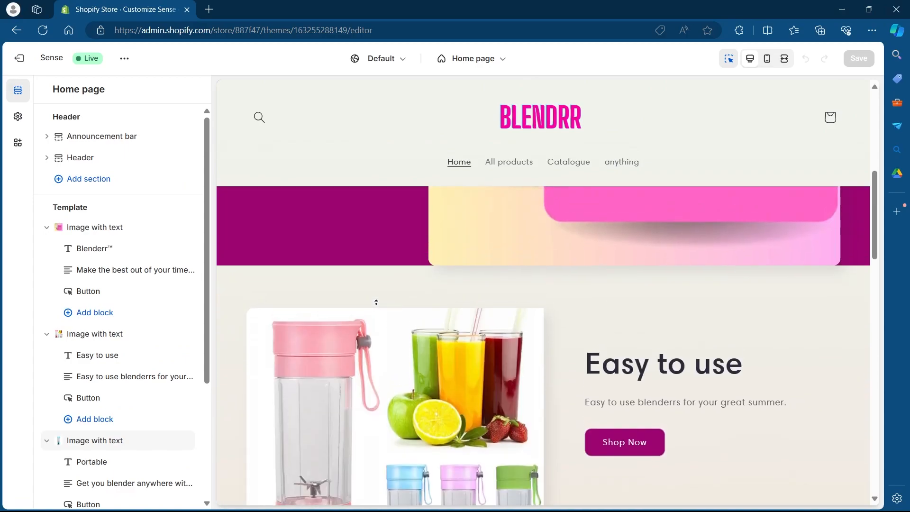
{"action": "scroll", "scroll_direction": "down", "scroll_amount": 3}
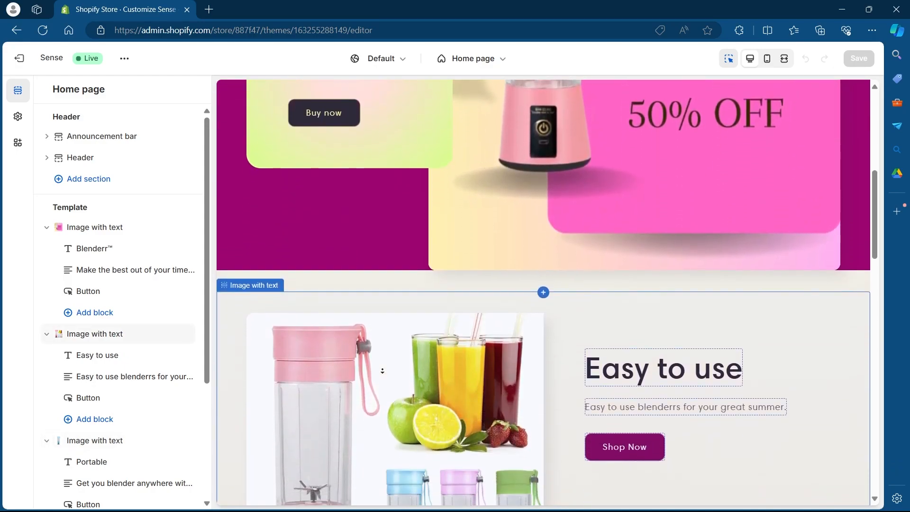
{"action": "scroll", "scroll_direction": "down", "scroll_amount": 3}
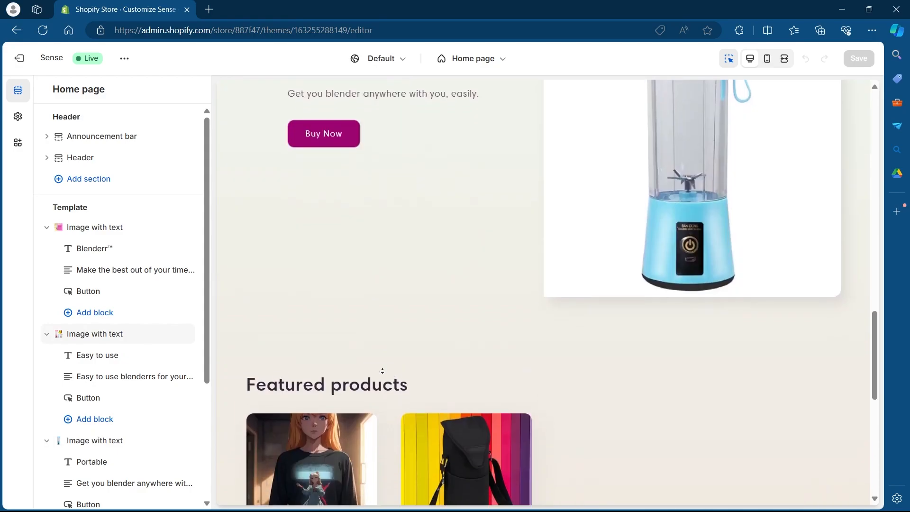
{"action": "scroll", "scroll_direction": "down", "scroll_amount": 3}
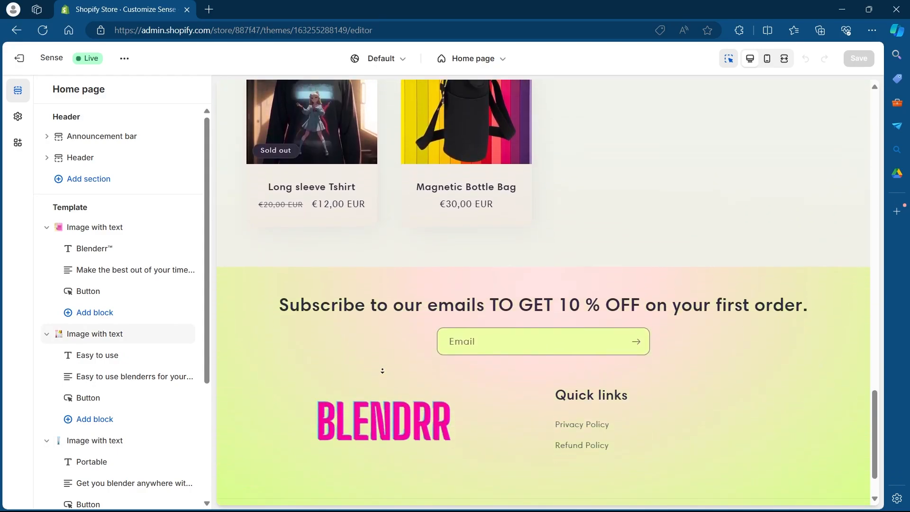
{"action": "scroll", "scroll_direction": "down", "scroll_amount": 3}
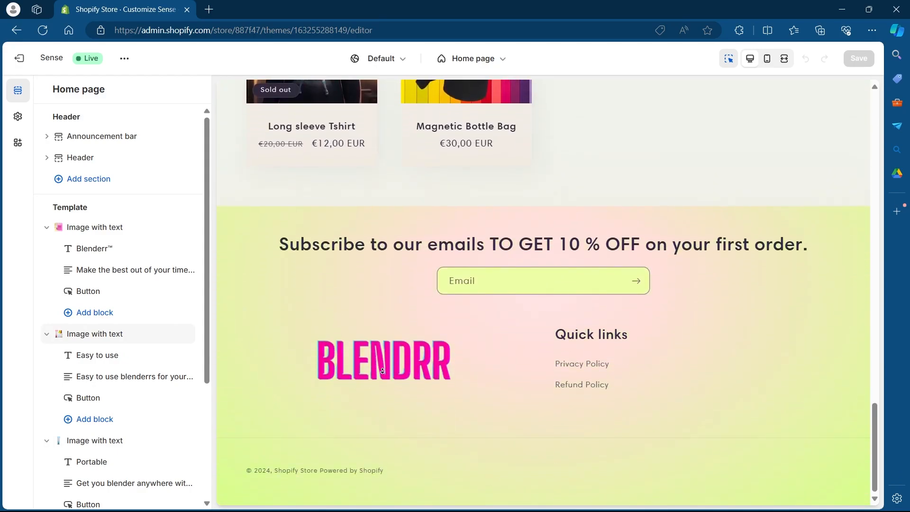
{"action": "scroll", "scroll_direction": "up", "scroll_amount": 3}
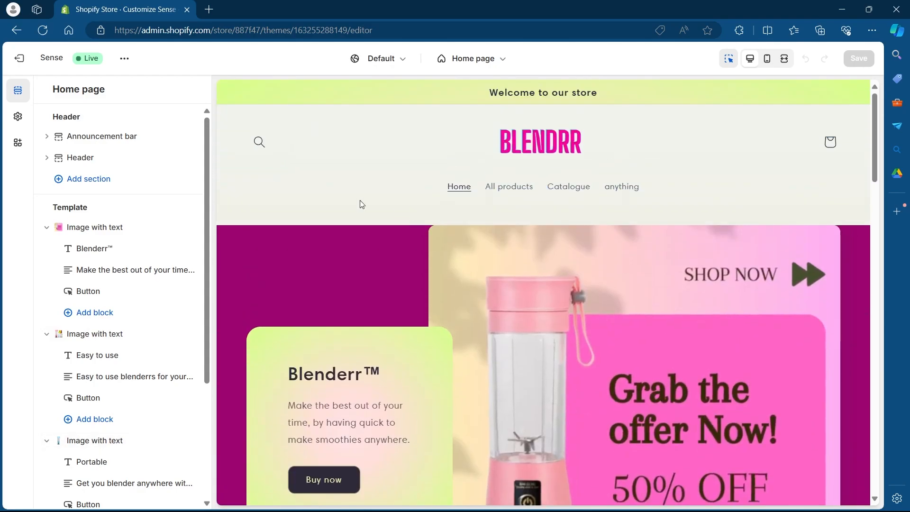
Exit the theme editor back to the Themes page
{"action": "left_click", "coordinate": [18, 58]}
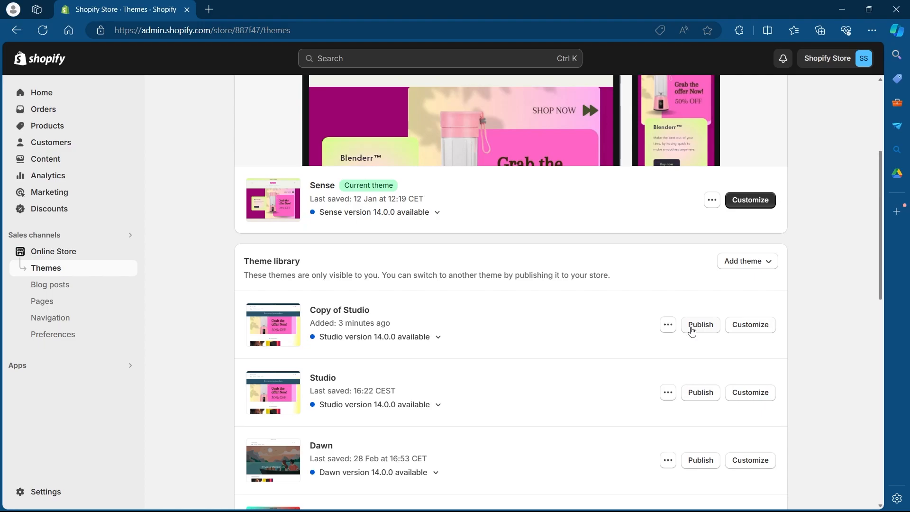
{"action": "mouse_move", "coordinate": [701, 346]}
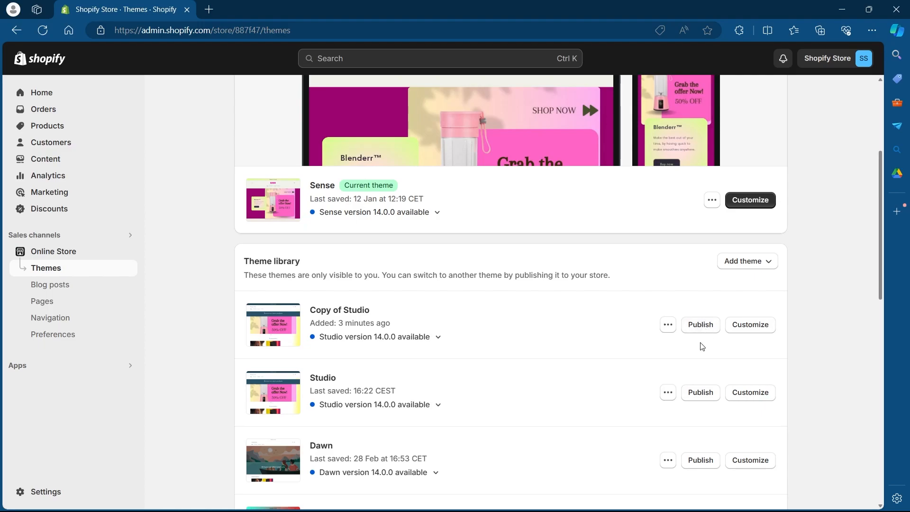
{"action": "mouse_move", "coordinate": [706, 379]}
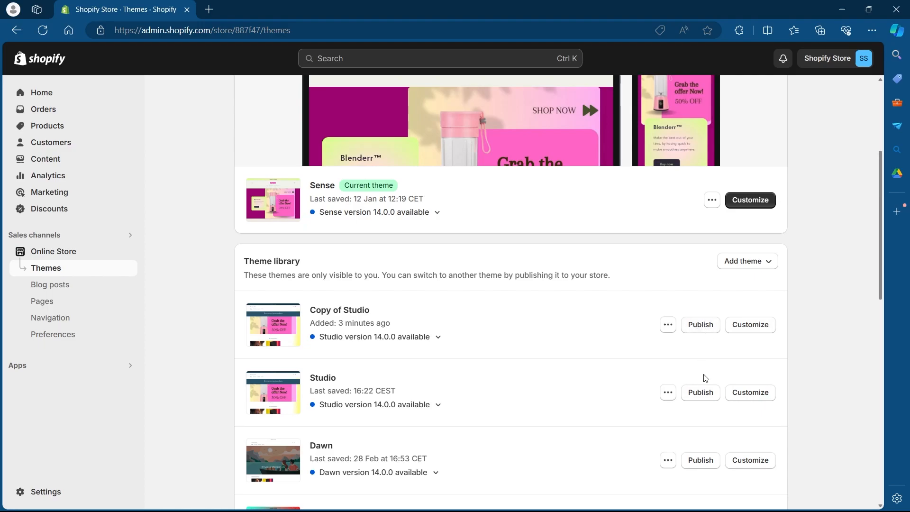